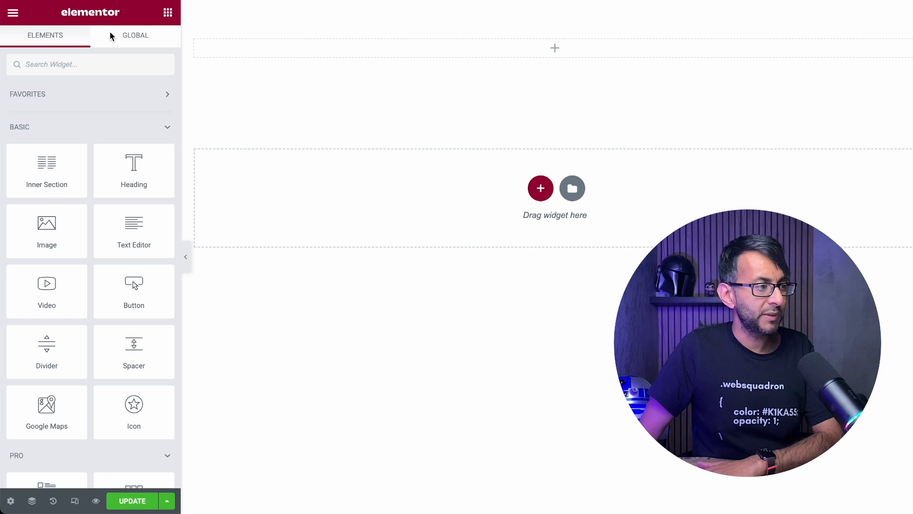
Find the HTML widget in the panel and drop the toggle script and CSS into the top section
{"action": "type", "text": "ht"}
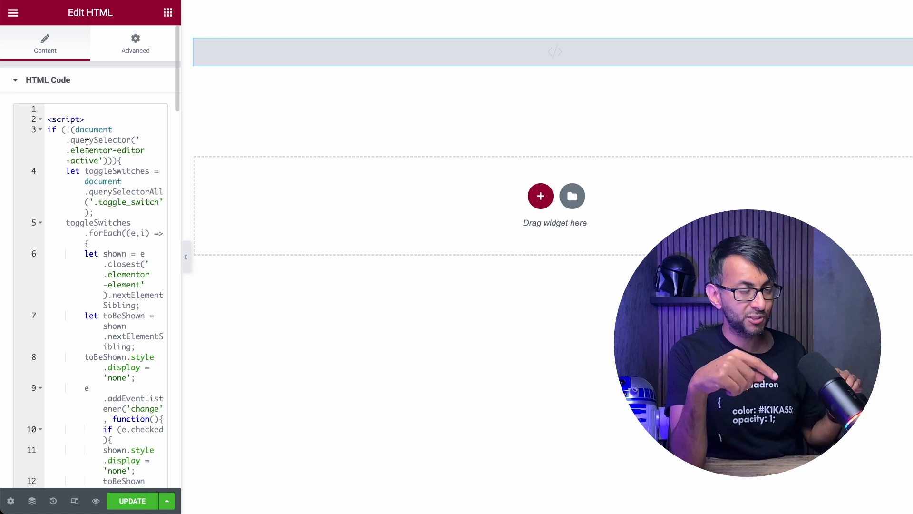
Add a new section above the script block with an HTML widget holding the checkbox and label markup
{"action": "right_click", "coordinate": [554, 51]}
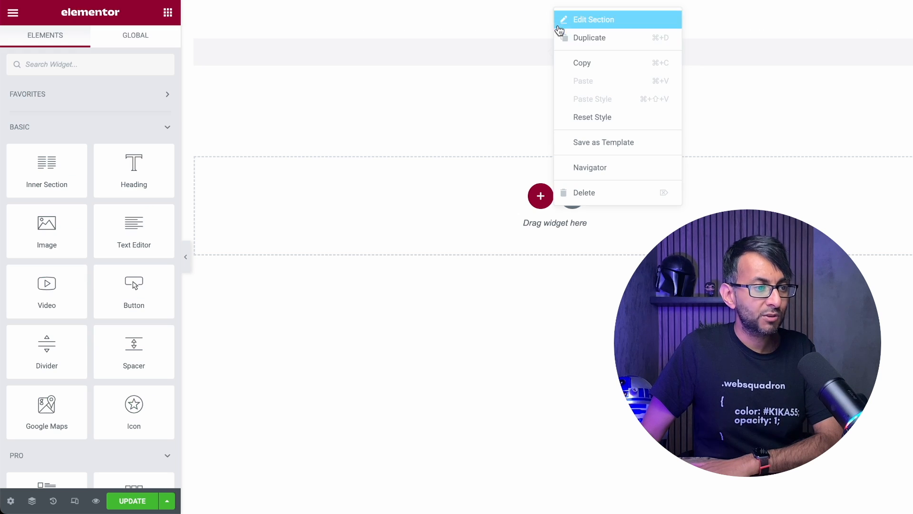
{"action": "left_click", "coordinate": [593, 19]}
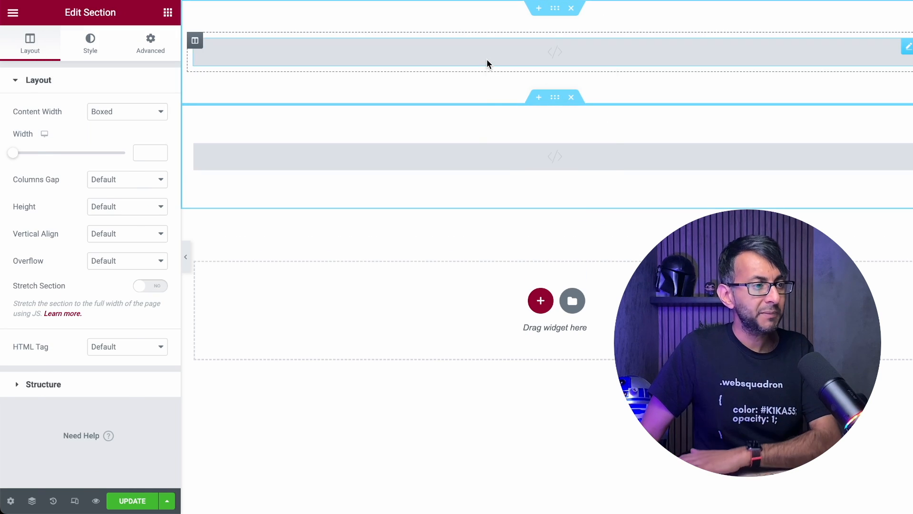
{"action": "left_click", "coordinate": [54, 502]}
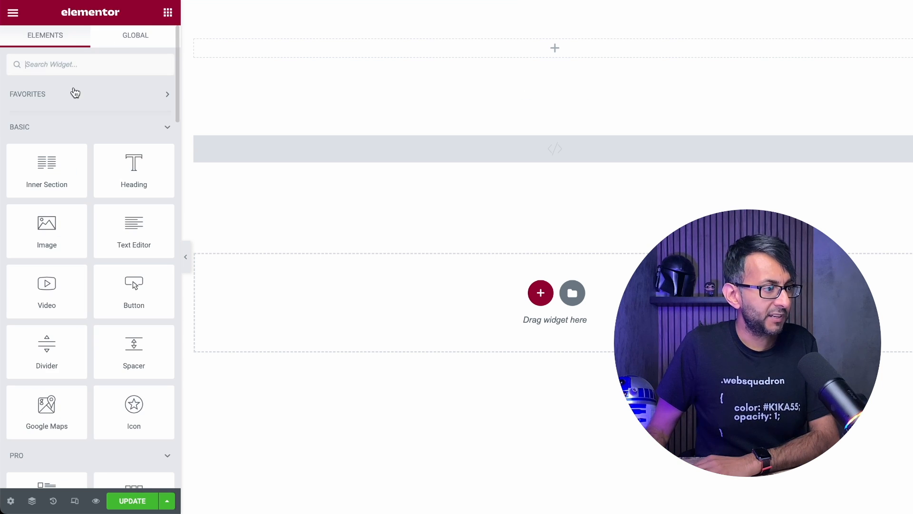
{"action": "type", "text": "html"}
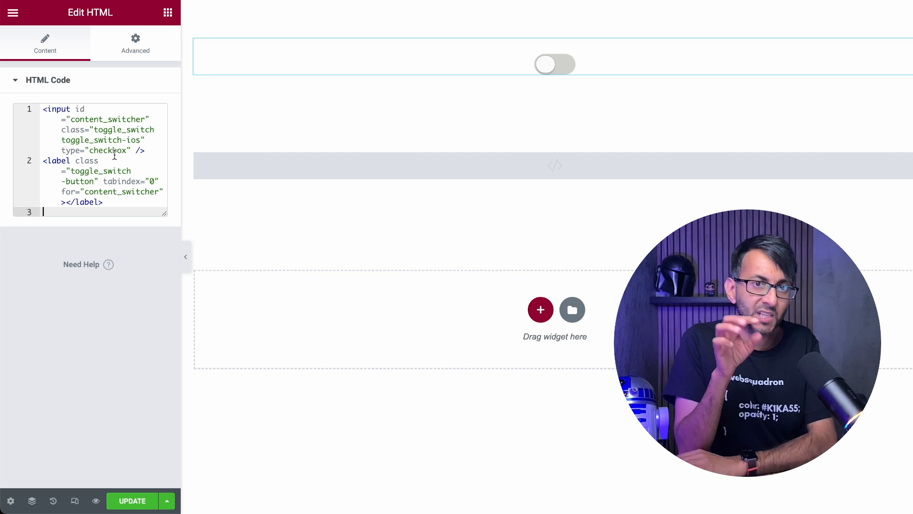
Test the new toggle switch on and off in the preview, then select the script block
{"action": "left_click", "coordinate": [554, 56]}
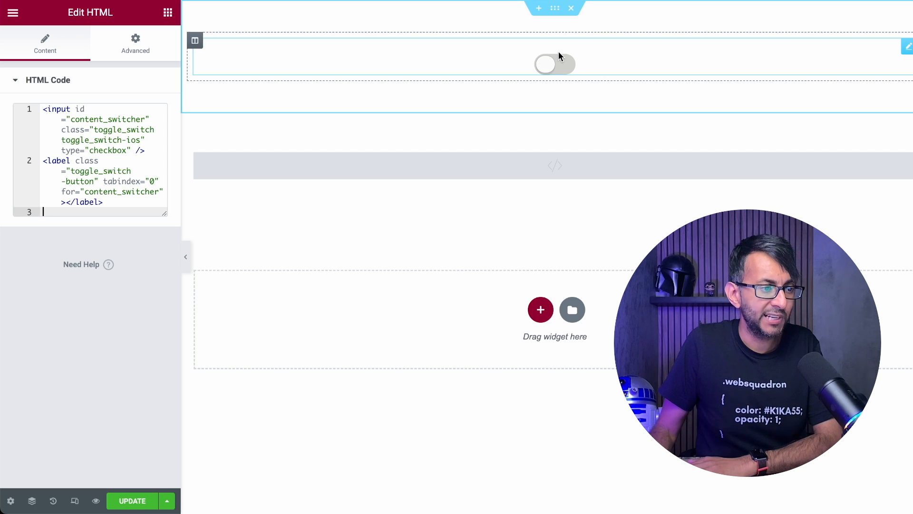
{"action": "left_click", "coordinate": [553, 64]}
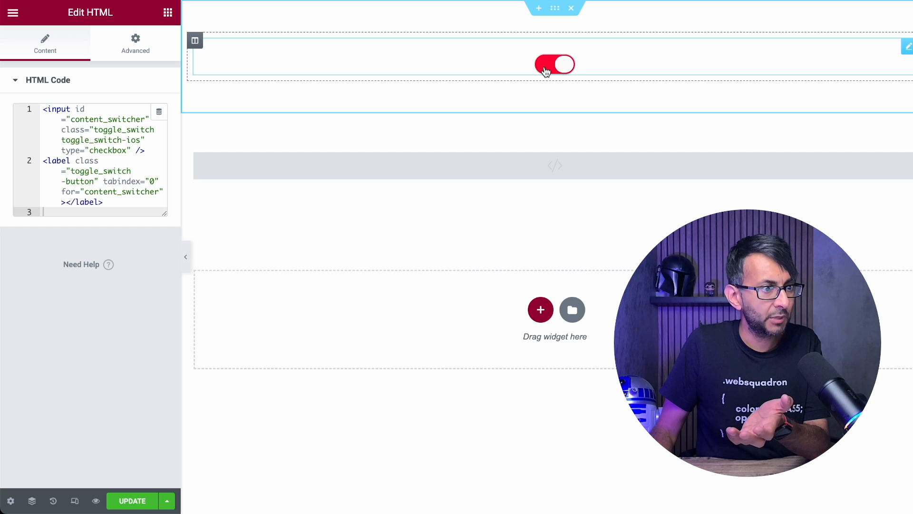
{"action": "left_click", "coordinate": [555, 64]}
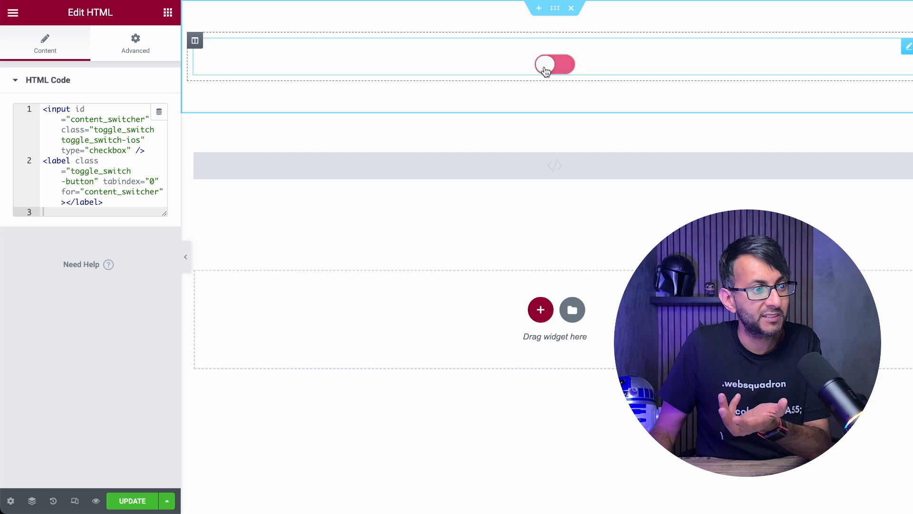
{"action": "left_click", "coordinate": [555, 64]}
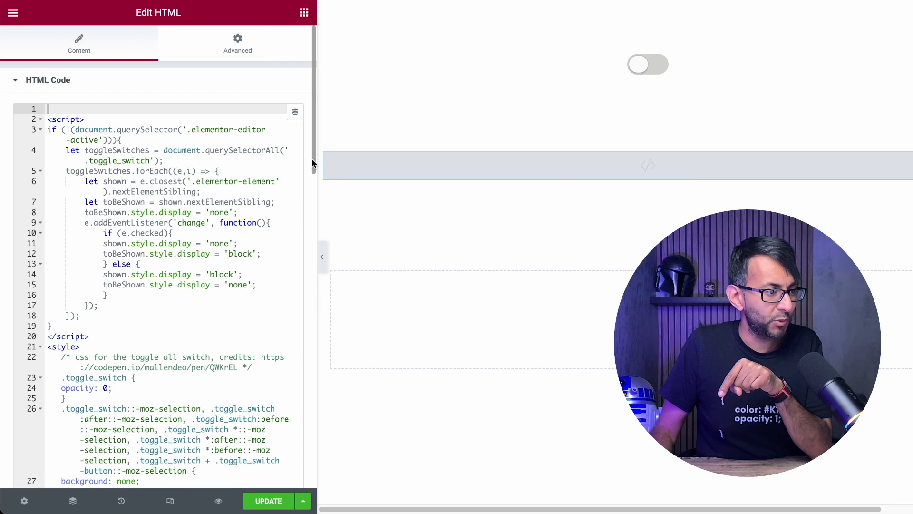
Review the toggle CSS and select its #FF0050 on-state background colour
{"action": "scroll", "scroll_direction": "down", "scroll_amount": 3}
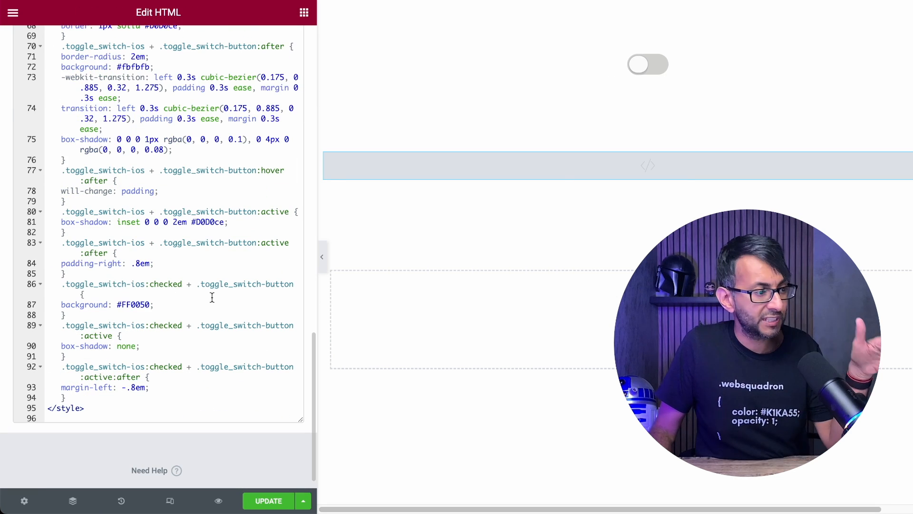
{"action": "double_click", "coordinate": [134, 304]}
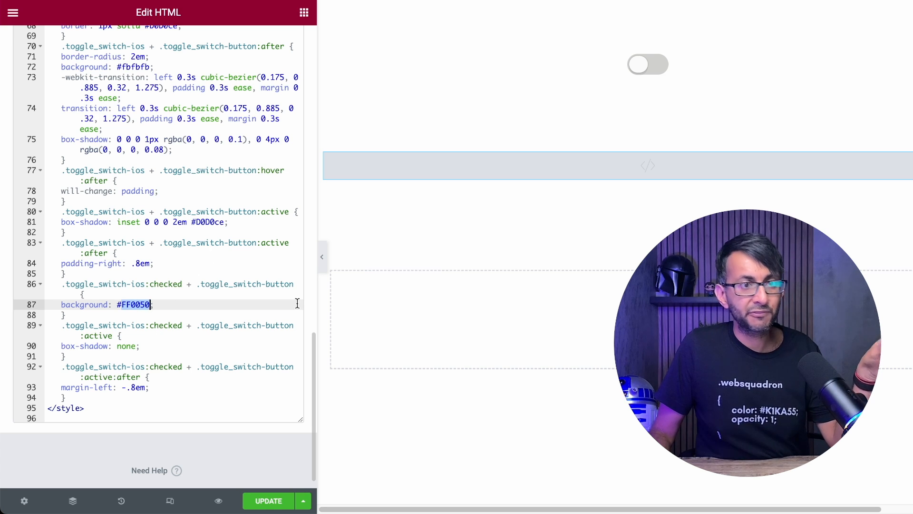
{"action": "left_click", "coordinate": [648, 63]}
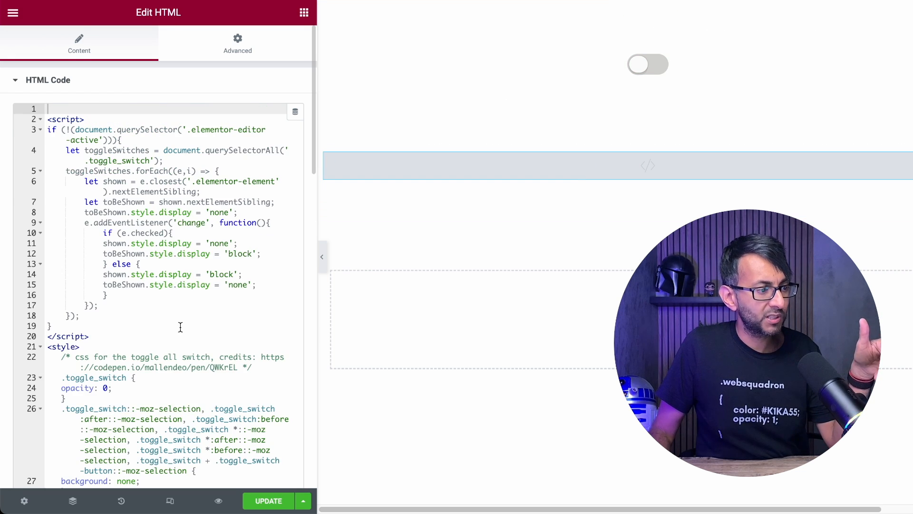
Scroll through the rest of the script code and return to the widget library without changes
{"action": "scroll", "scroll_direction": "down", "scroll_amount": 3}
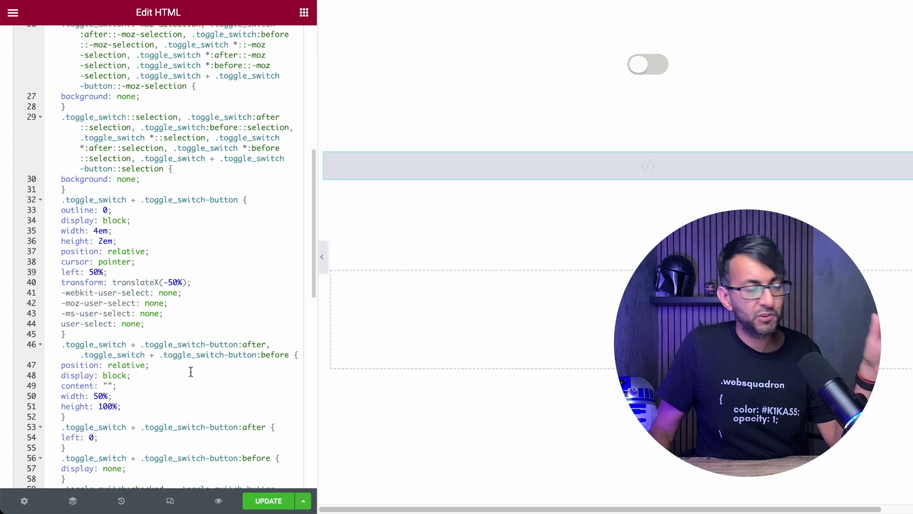
{"action": "scroll", "scroll_direction": "down", "scroll_amount": 3}
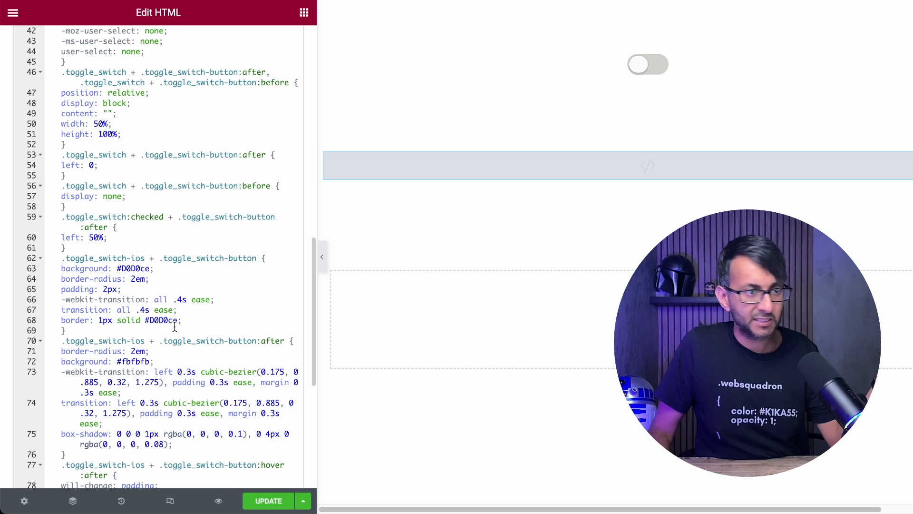
{"action": "scroll", "scroll_direction": "up", "scroll_amount": 3}
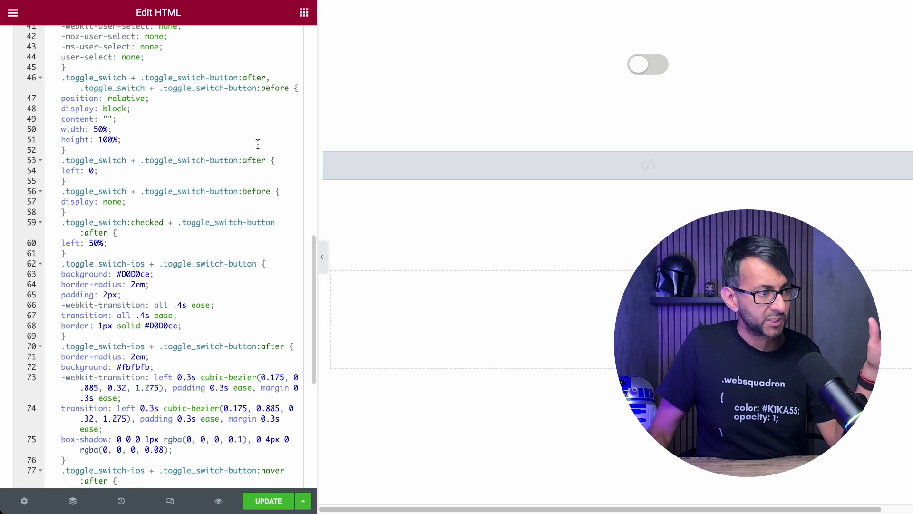
{"action": "left_click", "coordinate": [304, 13]}
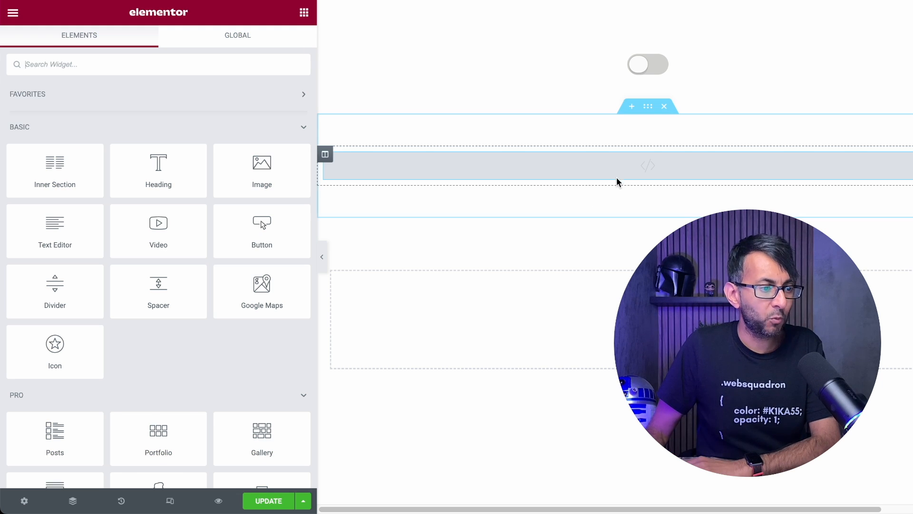
Add a Click here button and a star icon beneath the toggle, both aligned to Center
{"action": "left_click", "coordinate": [647, 166]}
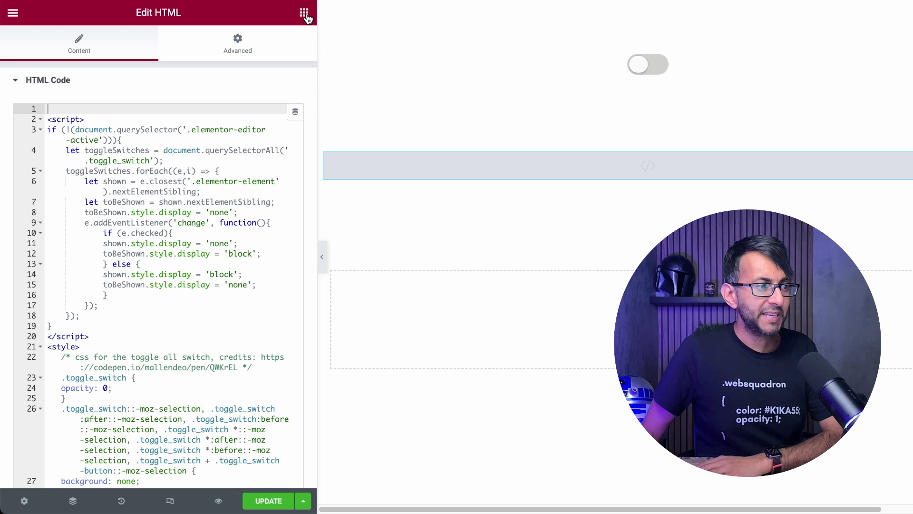
{"action": "left_click", "coordinate": [303, 13]}
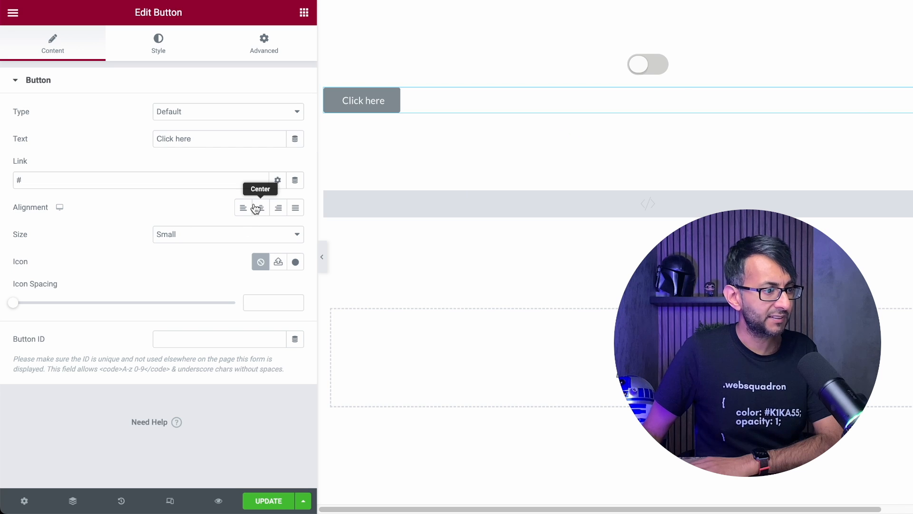
{"action": "left_click", "coordinate": [304, 12]}
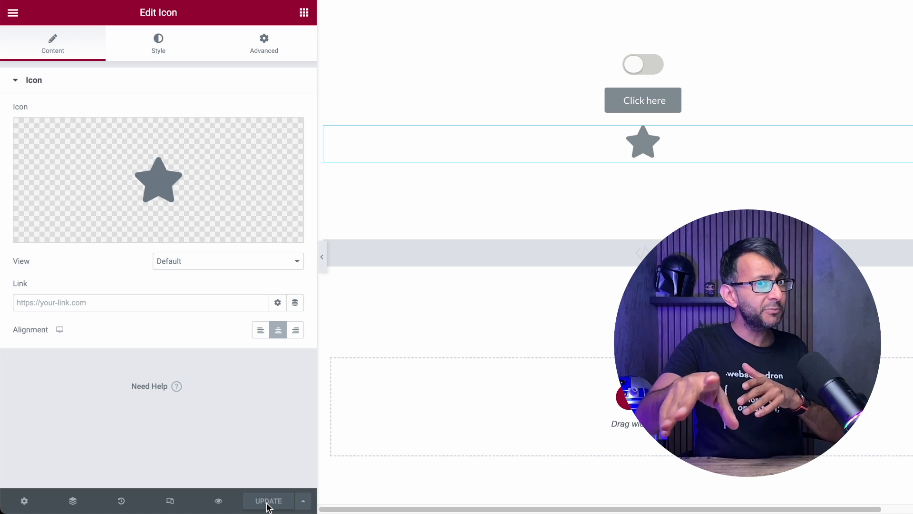
{"action": "mouse_move", "coordinate": [219, 501]}
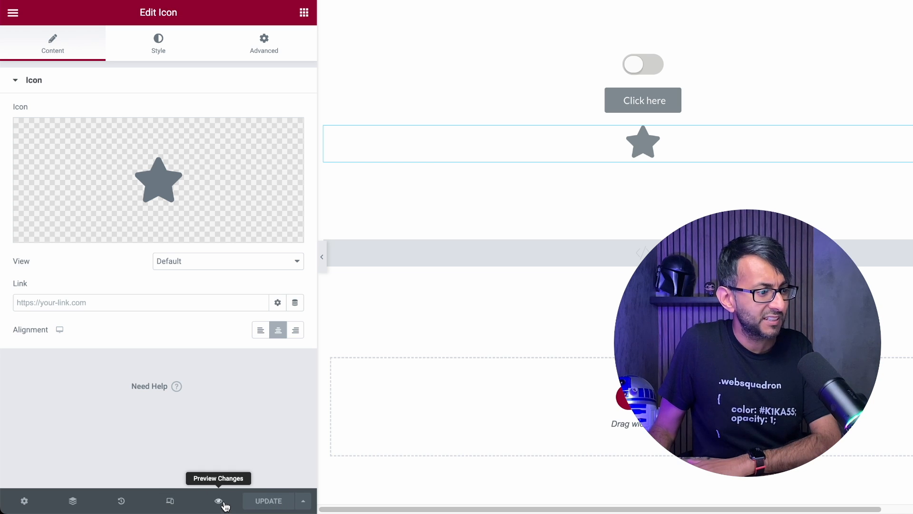
{"action": "left_click", "coordinate": [218, 501]}
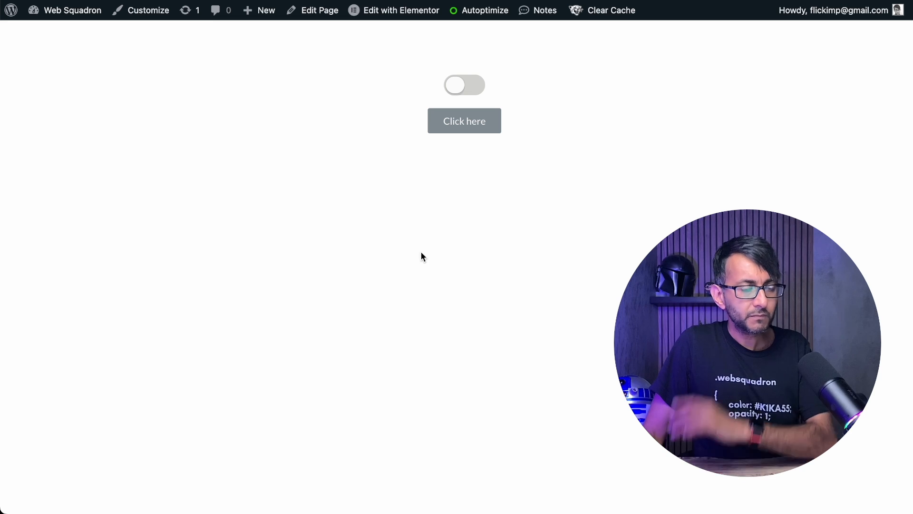
{"action": "mouse_move", "coordinate": [553, 167]}
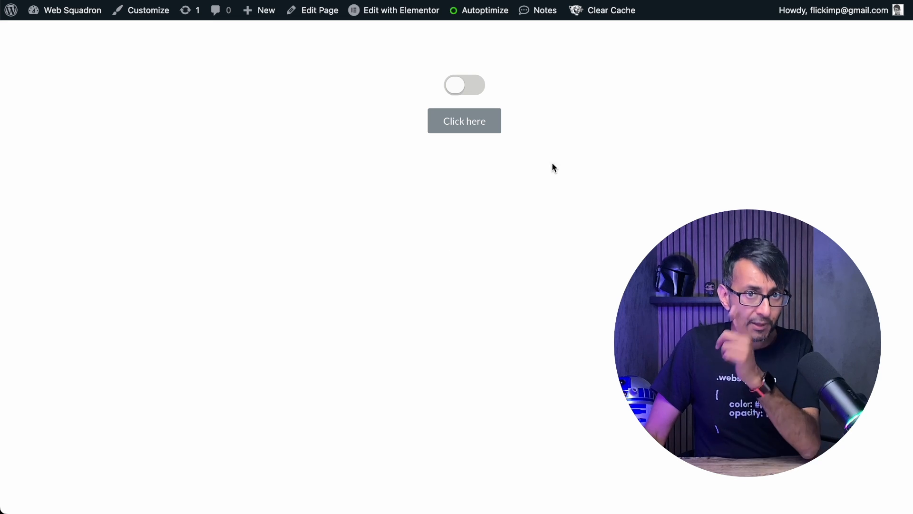
{"action": "left_click", "coordinate": [465, 85]}
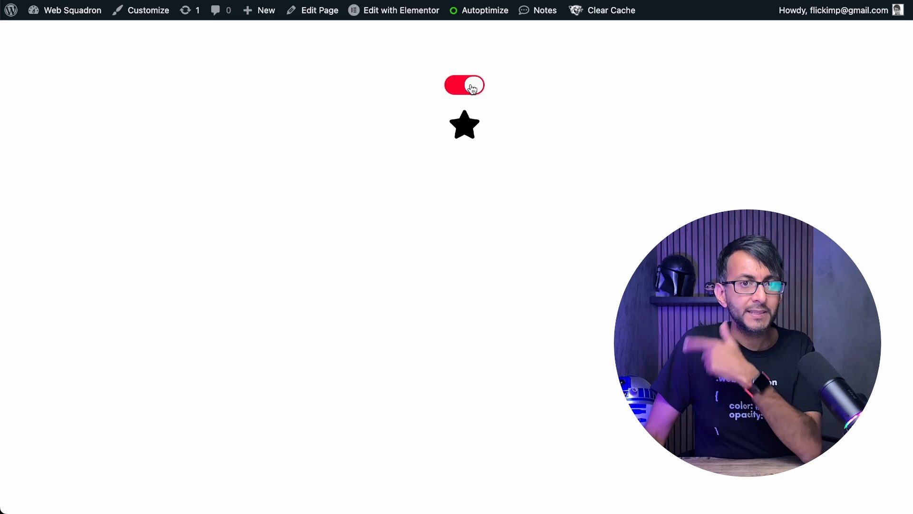
{"action": "left_click", "coordinate": [465, 84]}
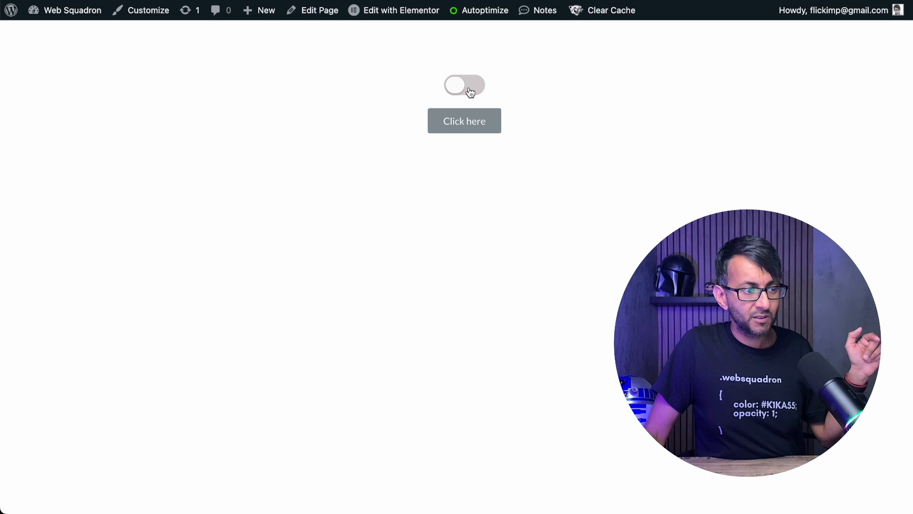
{"action": "left_click", "coordinate": [464, 85]}
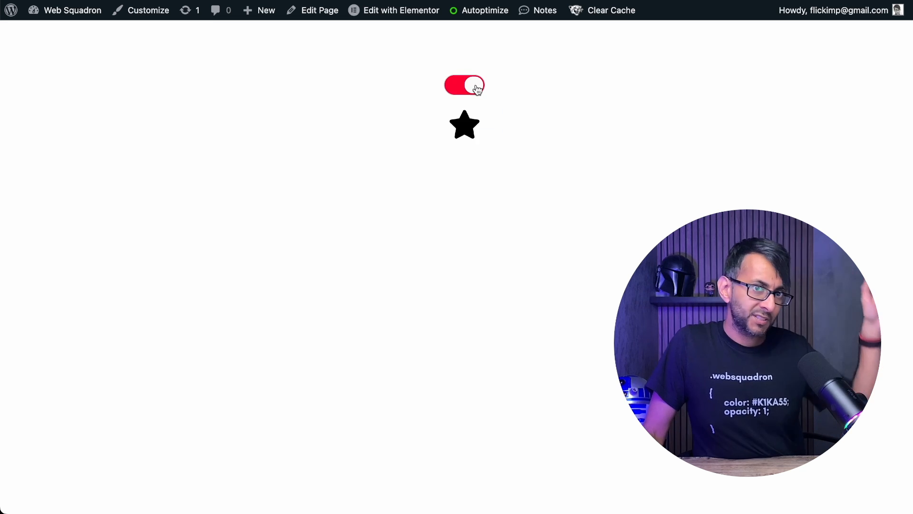
{"action": "left_click", "coordinate": [464, 84]}
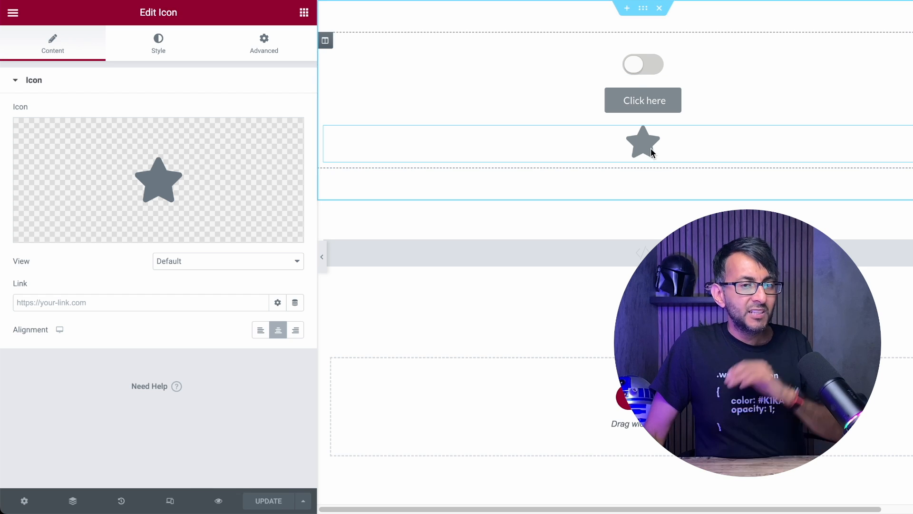
Replace the button and icon with Price Table widgets and title the first one MONTHLY
{"action": "right_click", "coordinate": [643, 100]}
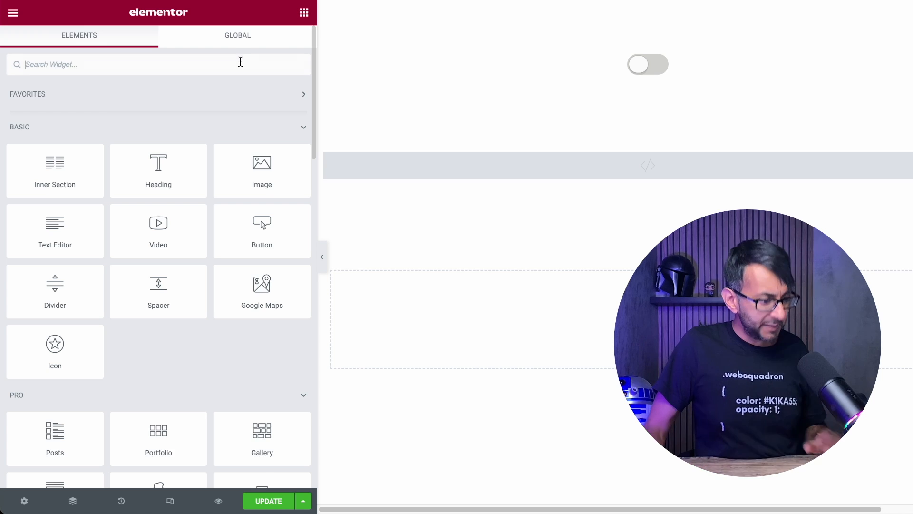
{"action": "type", "text": "pricin"}
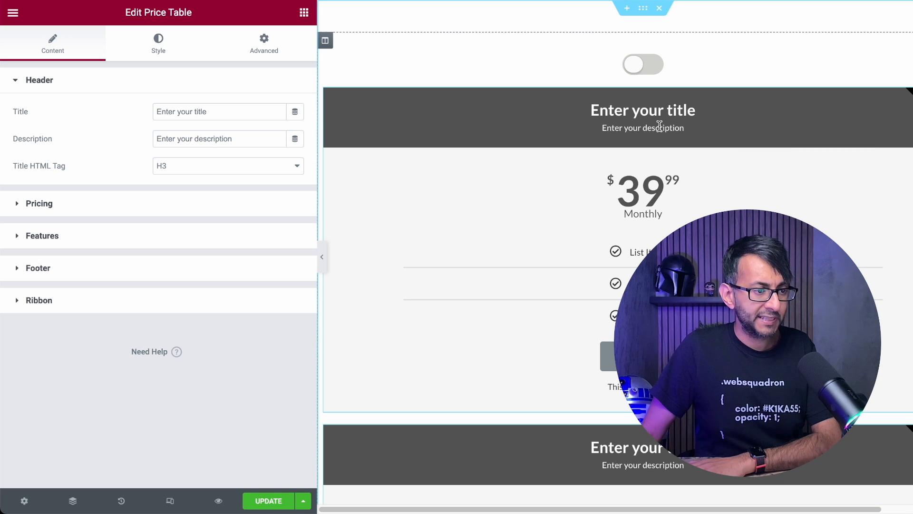
{"action": "double_click", "coordinate": [644, 110]}
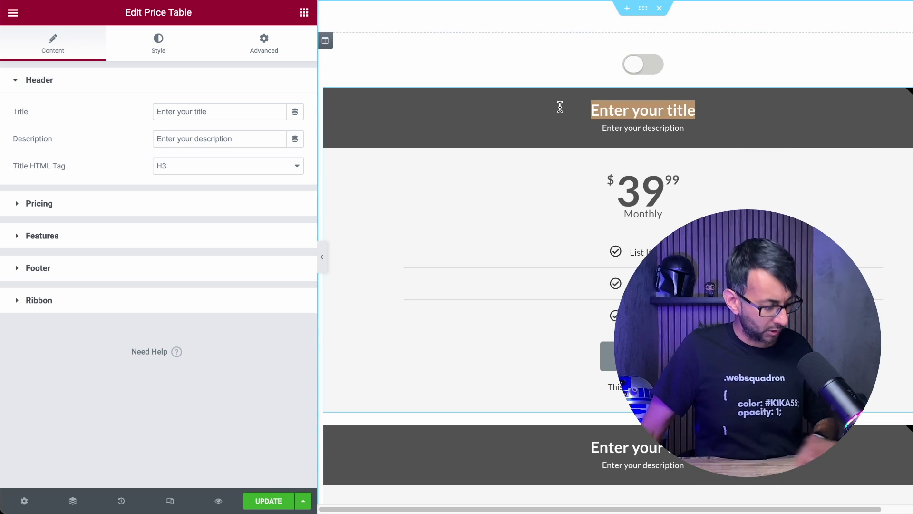
{"action": "type", "text": "MONTHLY"}
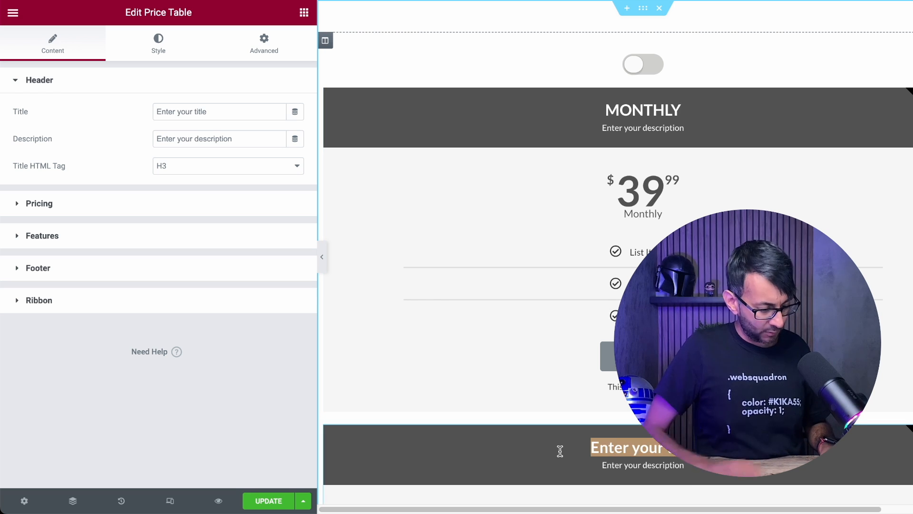
Title the second price table ANNUAL and save the page with Update
{"action": "type", "text": "ANNUALL"}
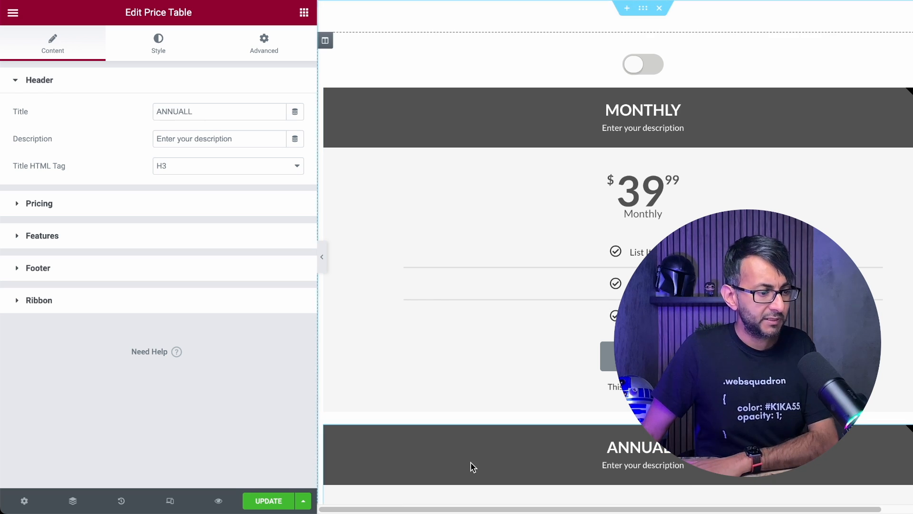
{"action": "key", "text": "Backspace"}
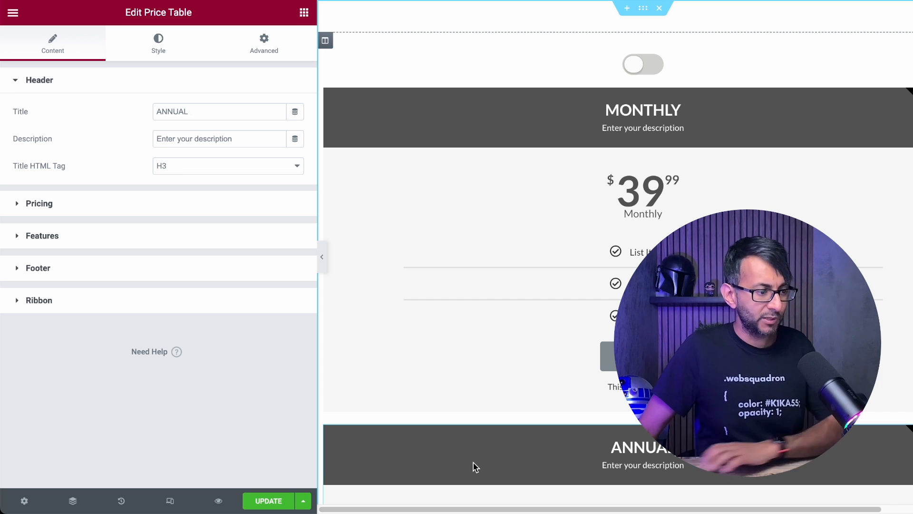
{"action": "left_click", "coordinate": [268, 502]}
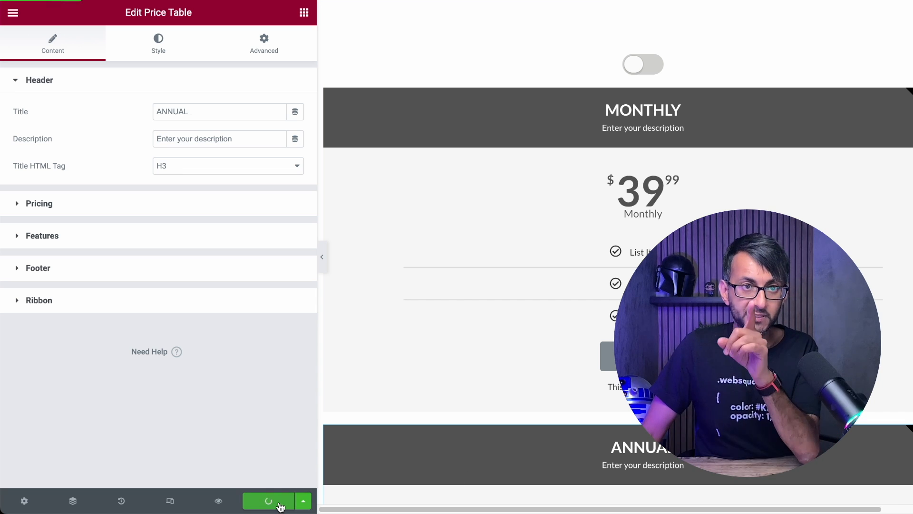
On the live page, flip the switch between the MONTHLY and ANNUAL tables and return to the editor
{"action": "left_click", "coordinate": [268, 502]}
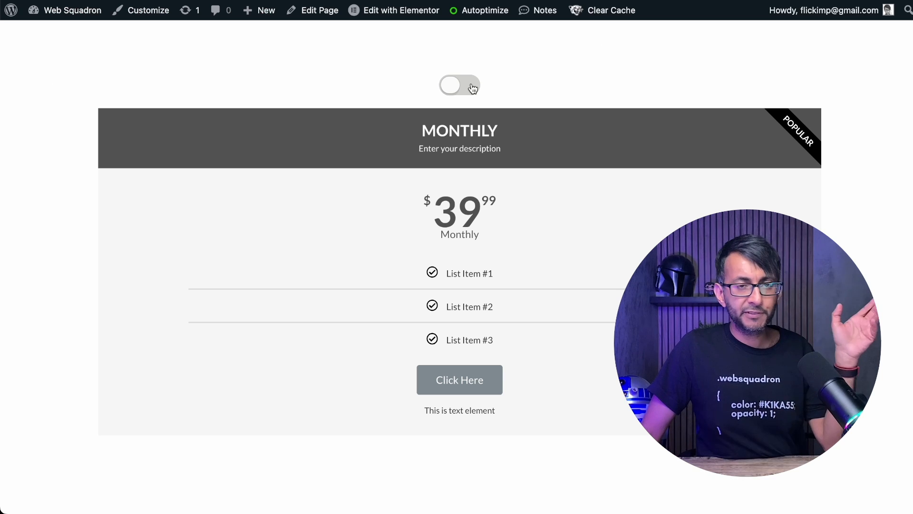
{"action": "left_click", "coordinate": [459, 85]}
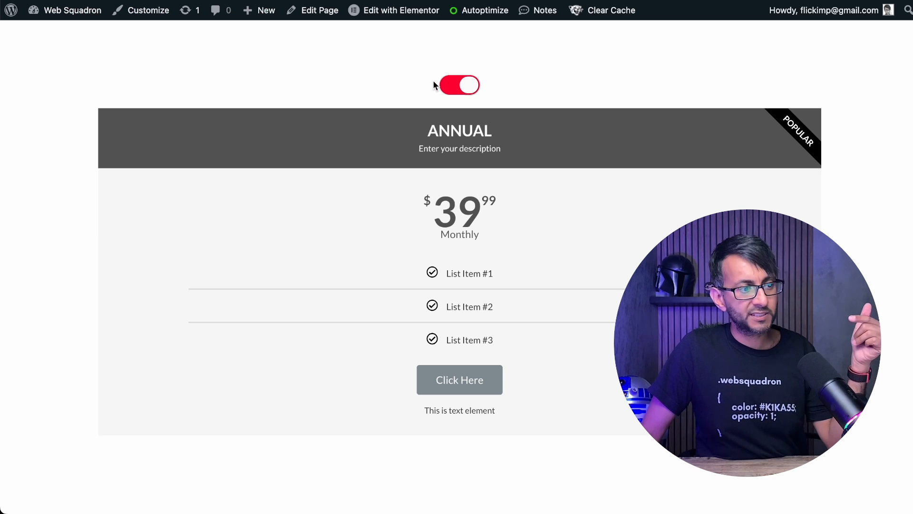
{"action": "mouse_move", "coordinate": [458, 86]}
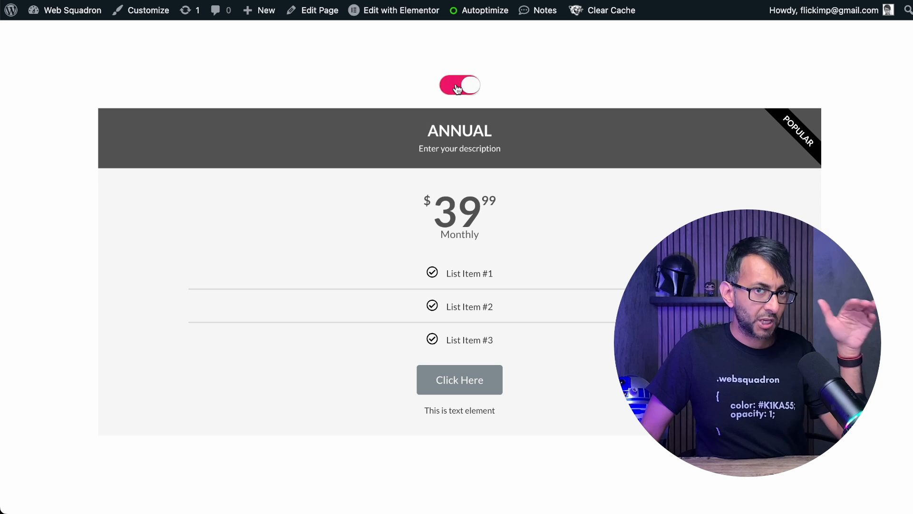
{"action": "left_click", "coordinate": [459, 85]}
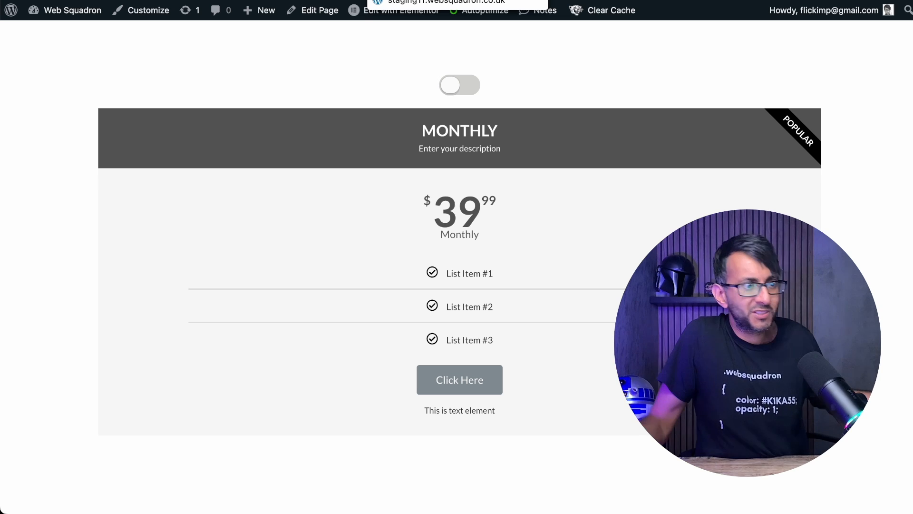
{"action": "left_click", "coordinate": [401, 10]}
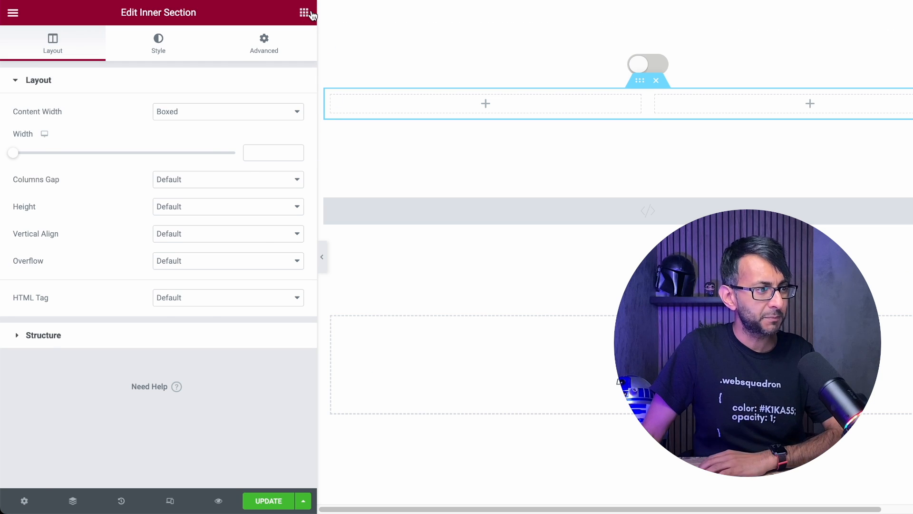
Add an inner section with three Price Table widgets, then an Image widget picking a photo from the Media Library
{"action": "left_click", "coordinate": [304, 12]}
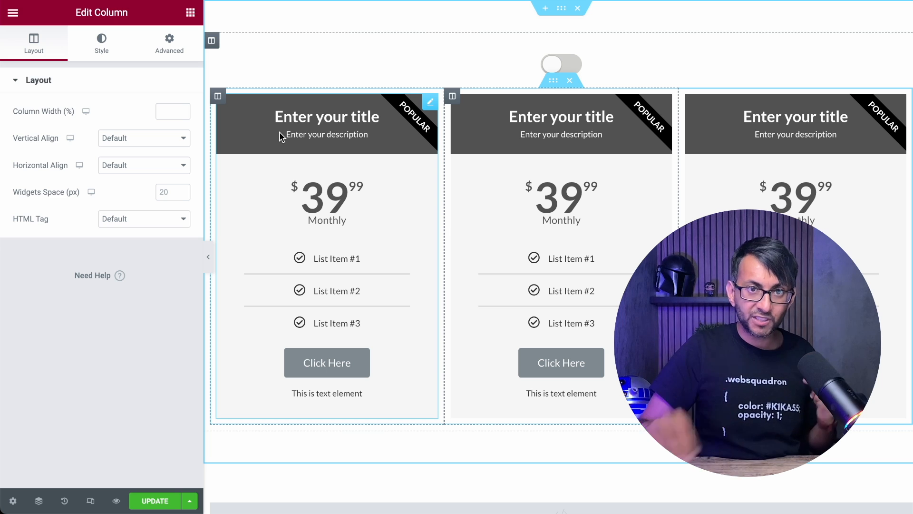
{"action": "left_click", "coordinate": [190, 13]}
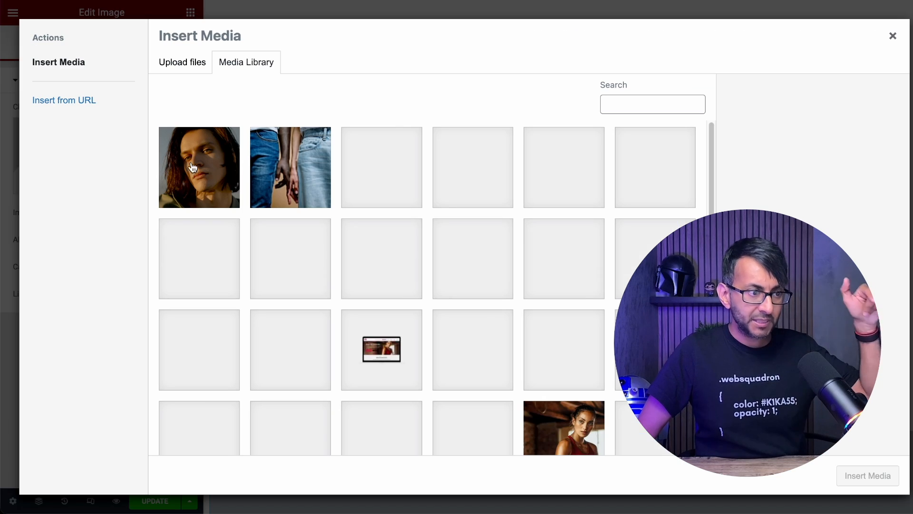
{"action": "left_click", "coordinate": [563, 373]}
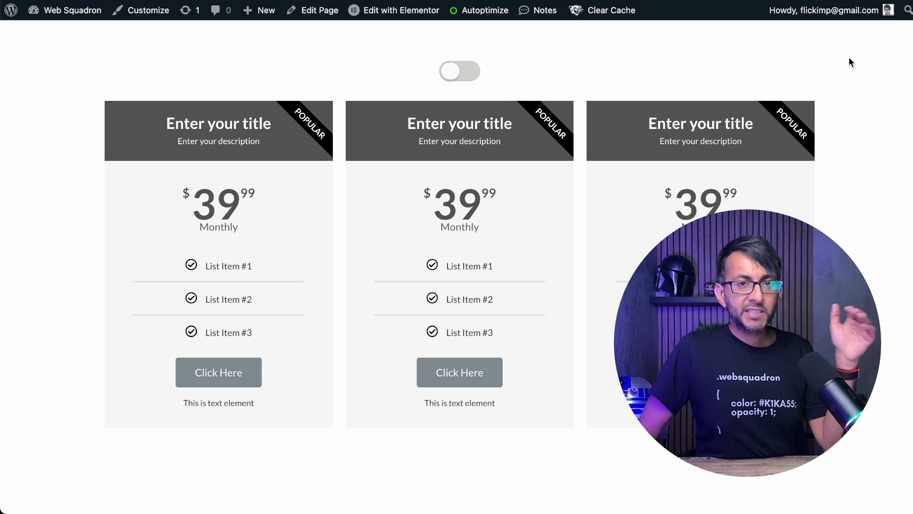
On the live page, flip the switch so the gym photo replaces the three price tables
{"action": "scroll", "scroll_direction": "up", "scroll_amount": 3}
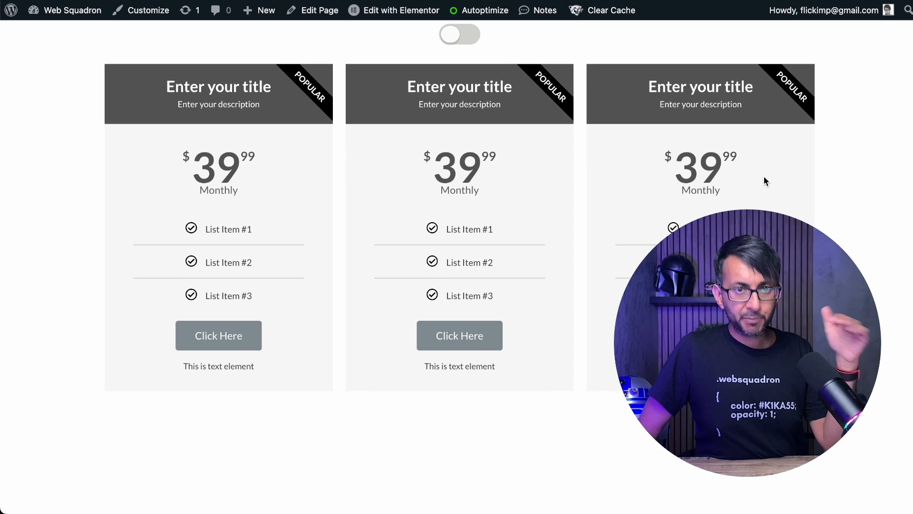
{"action": "left_click", "coordinate": [459, 34]}
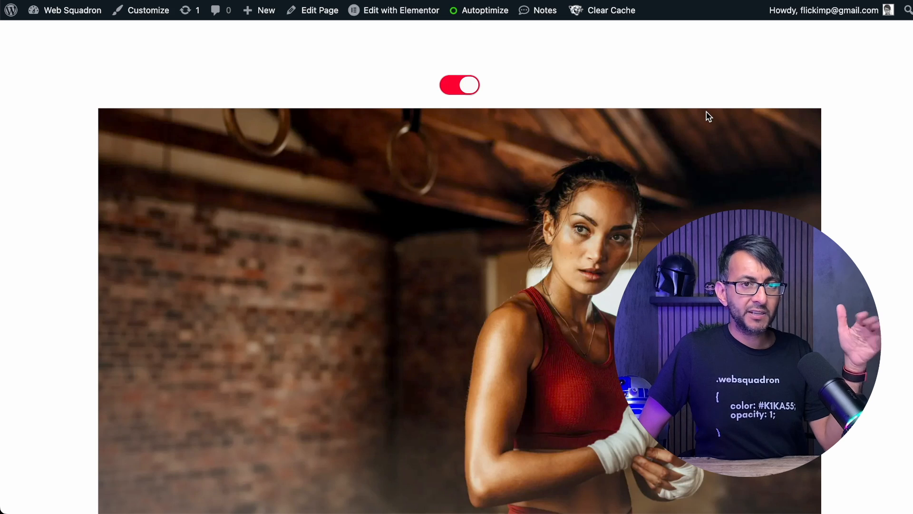
{"action": "scroll", "scroll_direction": "down", "scroll_amount": 3}
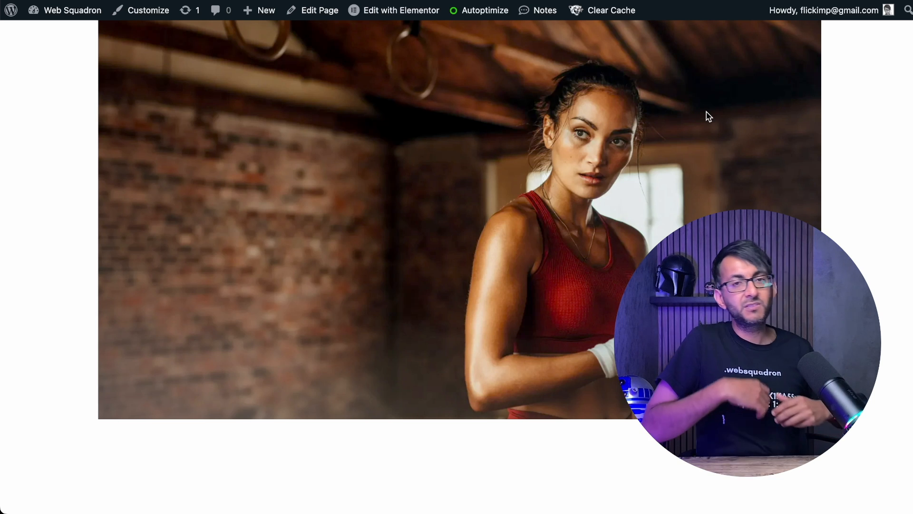
Back in the editor, add a Text Editor widget with placeholder text above the toggle
{"action": "left_click", "coordinate": [400, 11]}
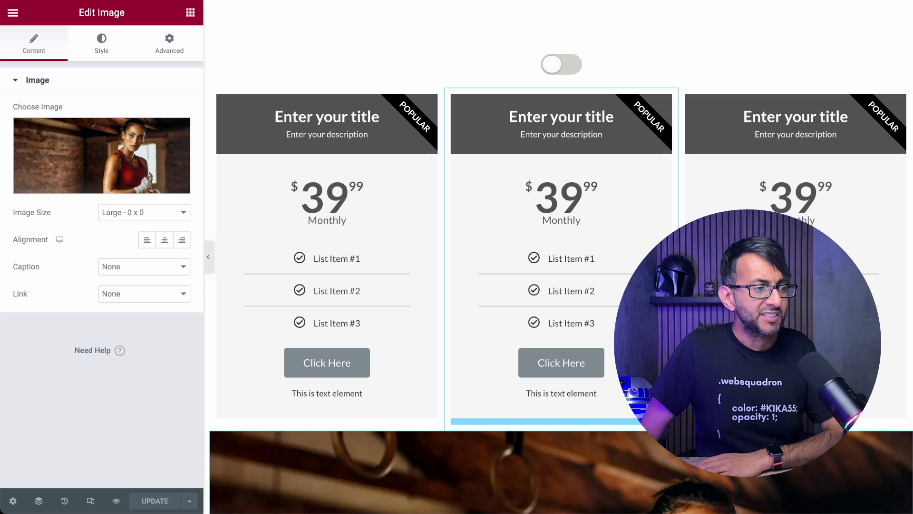
{"action": "left_click", "coordinate": [562, 64]}
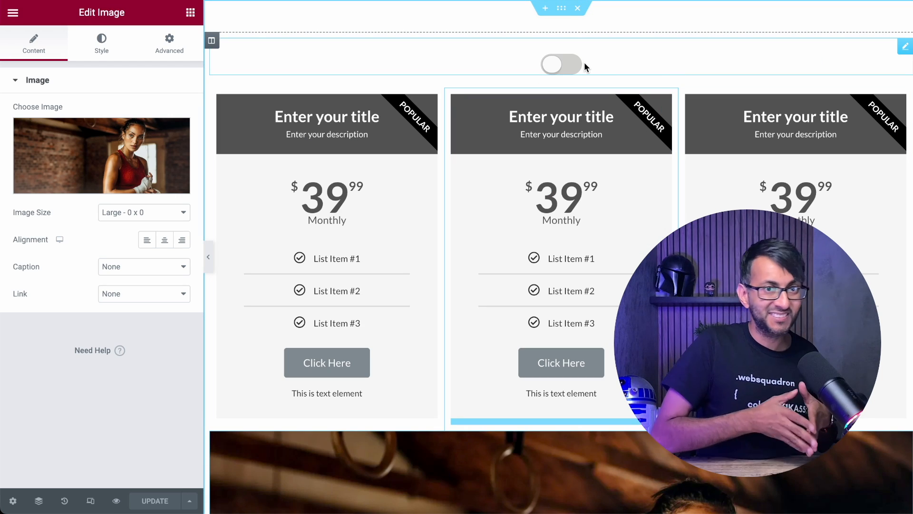
{"action": "left_click", "coordinate": [12, 12]}
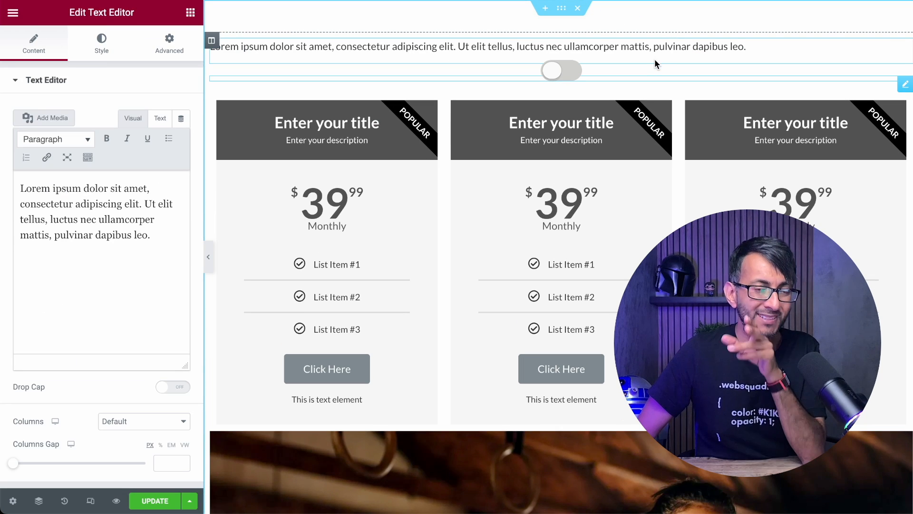
{"action": "mouse_move", "coordinate": [38, 501]}
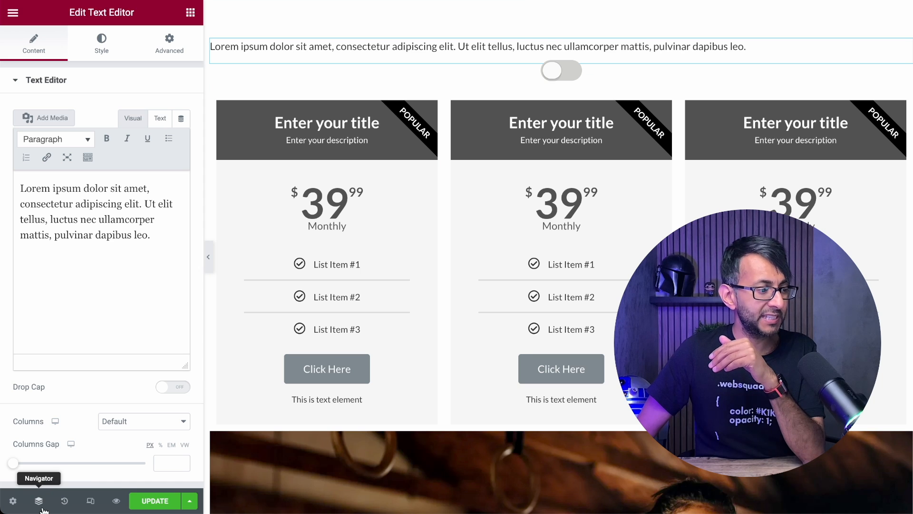
Via the Navigator, change the text to 'Monthly Annually' and centre it in Style
{"action": "left_click", "coordinate": [38, 500]}
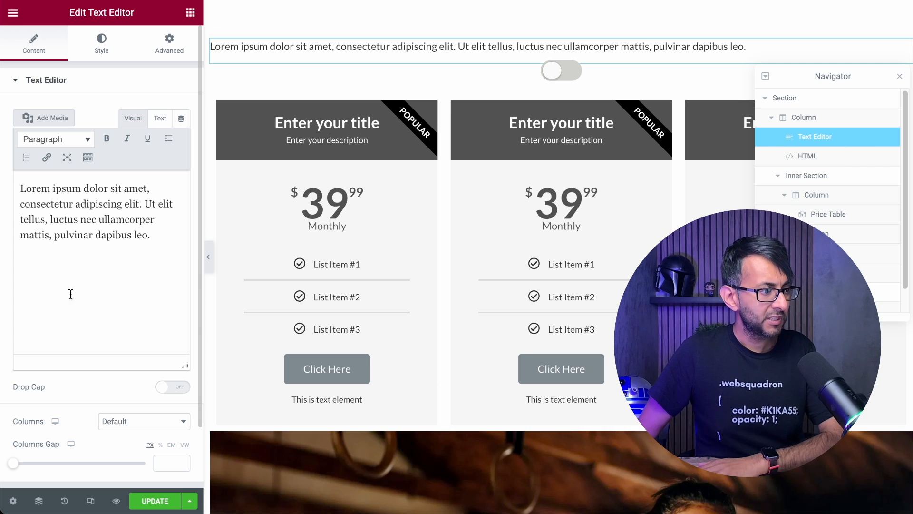
{"action": "type", "text": "Mont"}
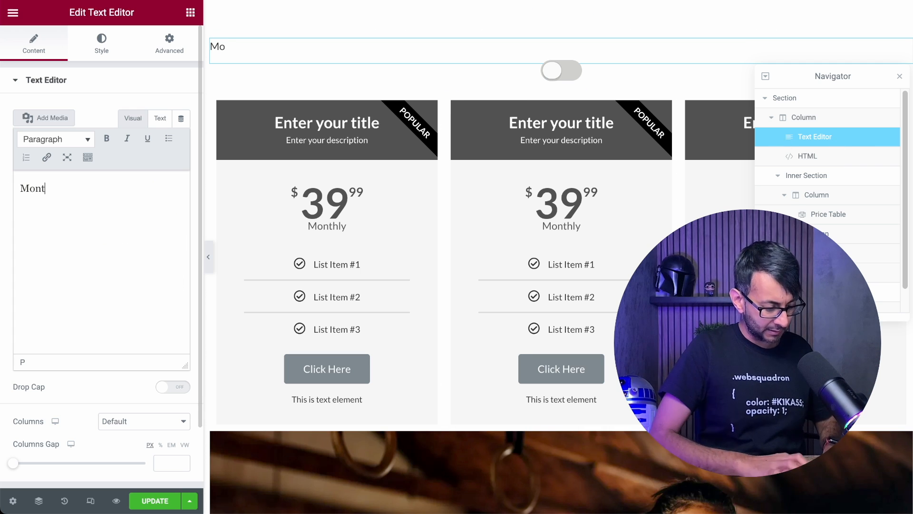
{"action": "type", "text": "hly Annually"}
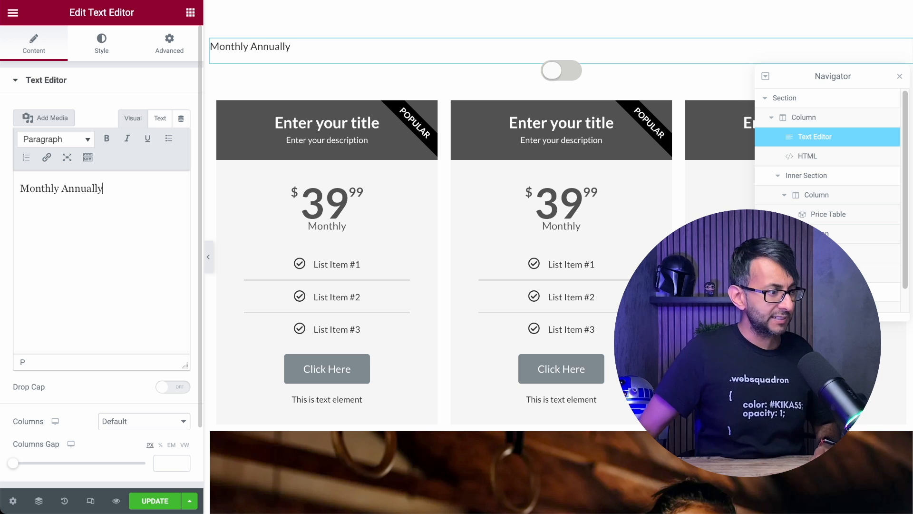
{"action": "left_click", "coordinate": [101, 43]}
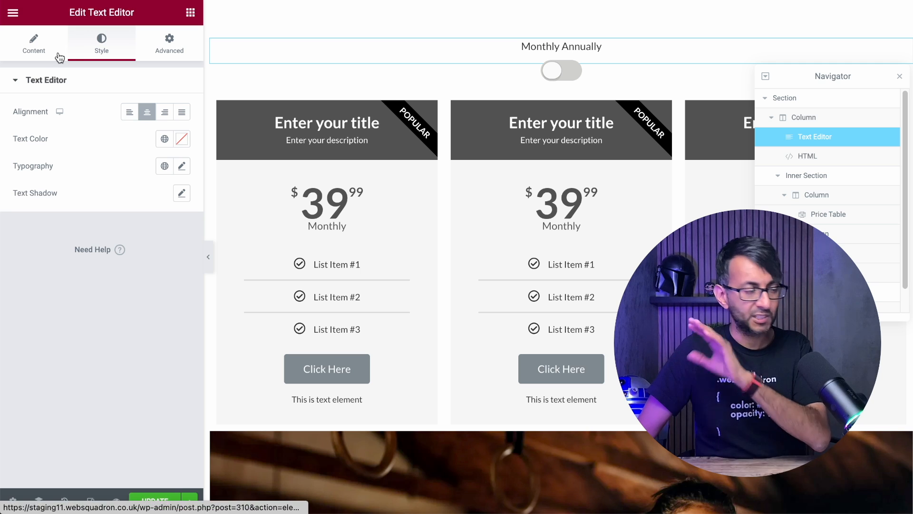
Add spaces between Monthly and Annually, then move to the Advanced layout settings
{"action": "left_click", "coordinate": [33, 42]}
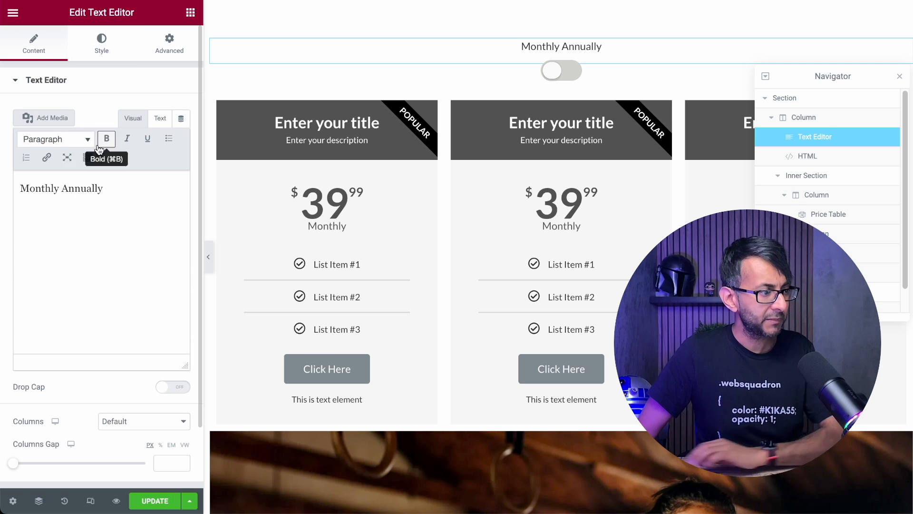
{"action": "left_click", "coordinate": [66, 187]}
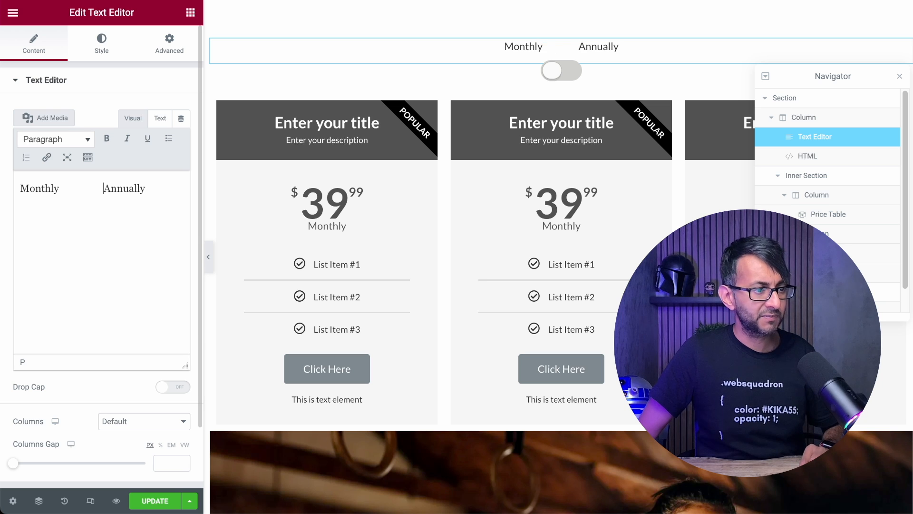
{"action": "left_click", "coordinate": [170, 43]}
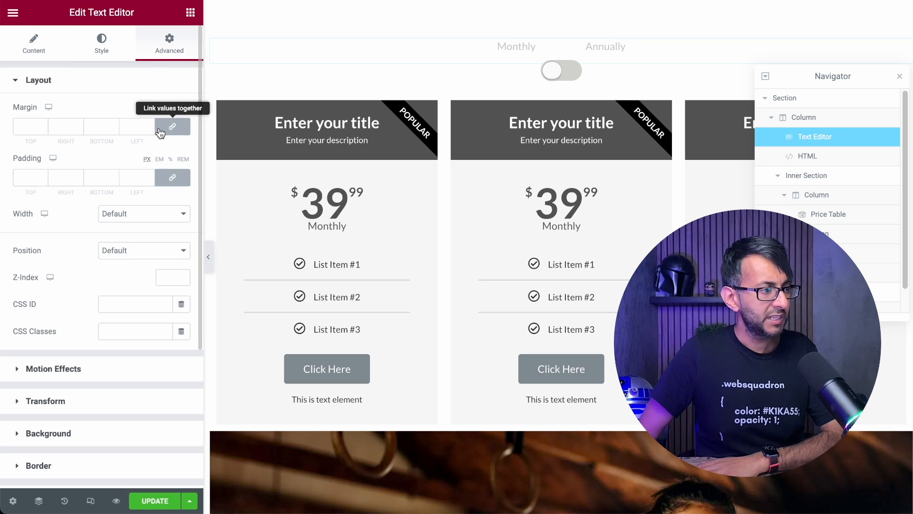
Unlink the margins and set bottom -36, left 6 so the labels flank the switch
{"action": "left_click", "coordinate": [172, 127]}
{"action": "type", "text": "-31"}
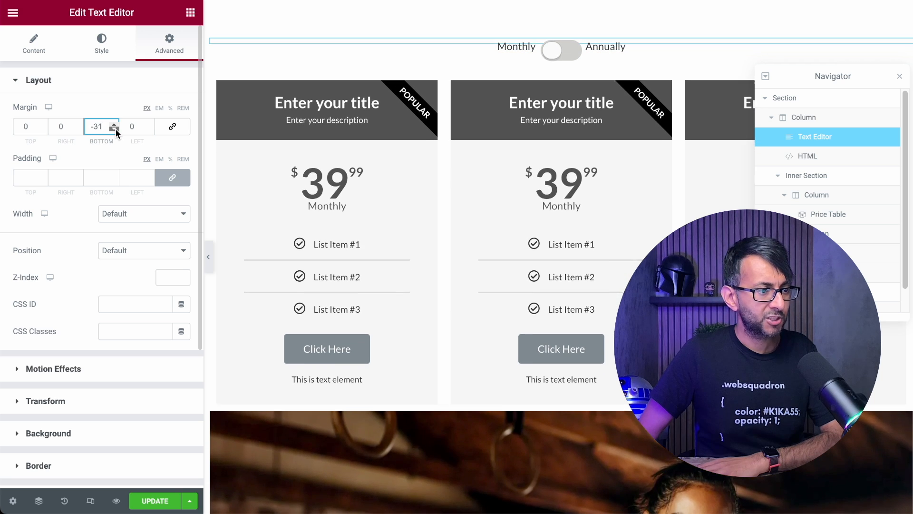
{"action": "left_click", "coordinate": [113, 130]}
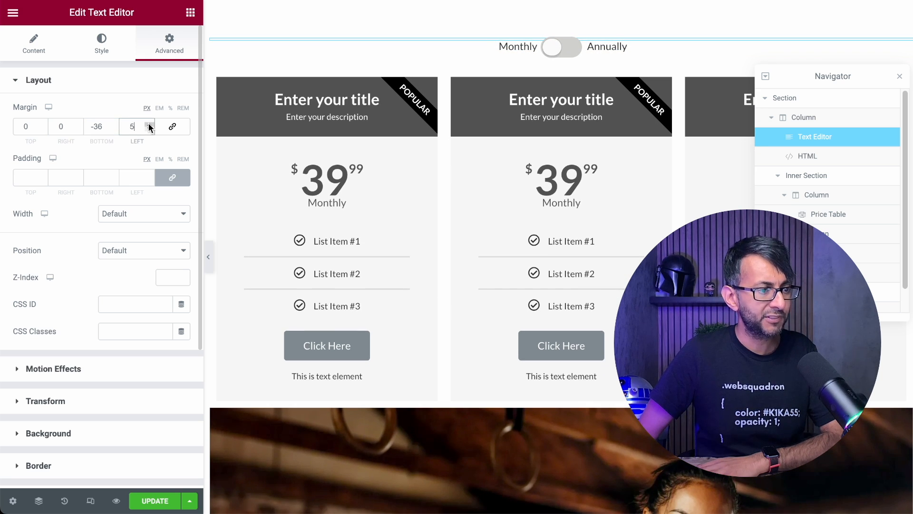
{"action": "left_click", "coordinate": [145, 124]}
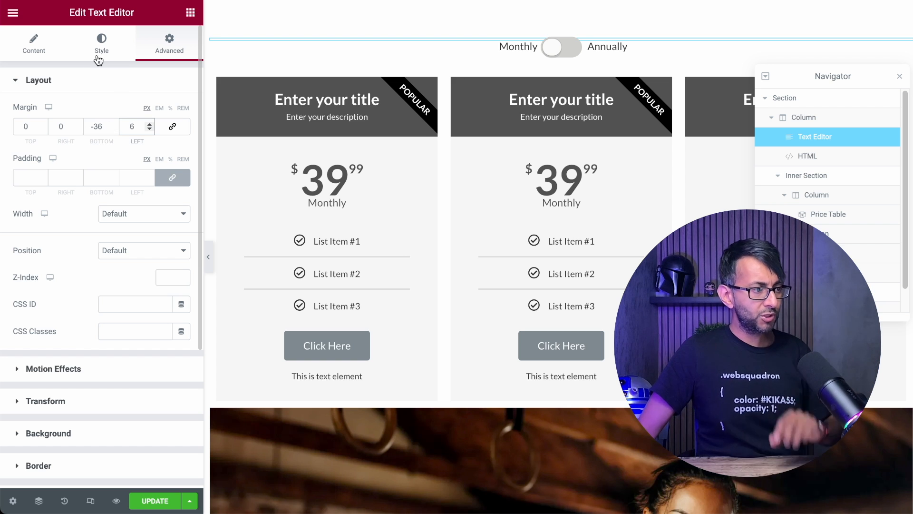
{"action": "left_click", "coordinate": [33, 46]}
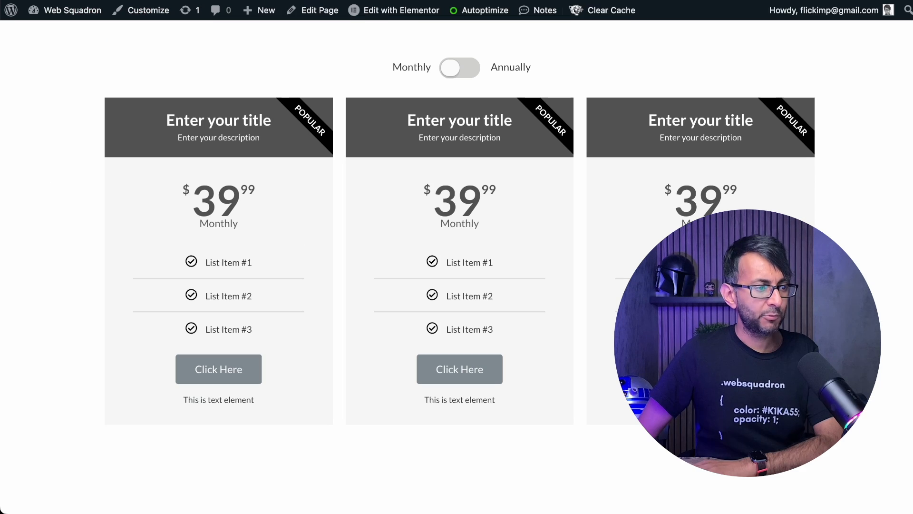
Flip the live toggle to show the gym photo for Annually, then back to the tables
{"action": "left_click", "coordinate": [460, 68]}
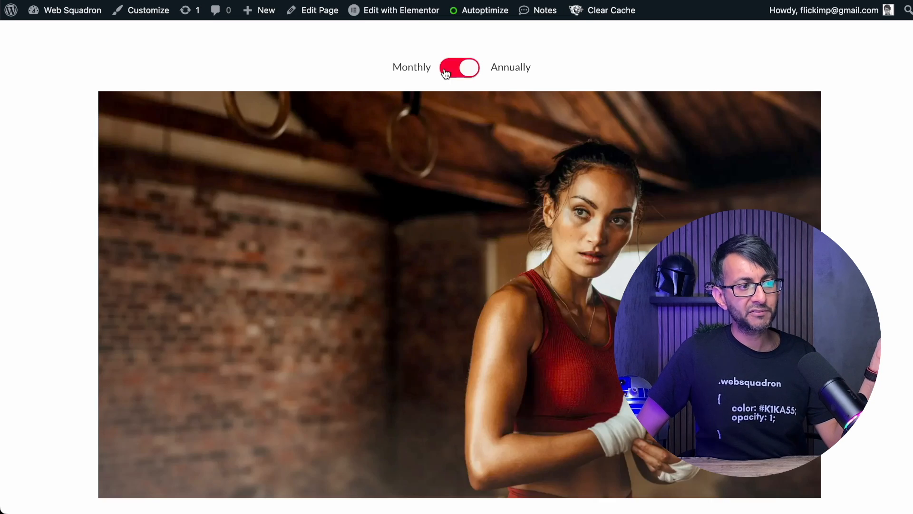
{"action": "left_click", "coordinate": [460, 67]}
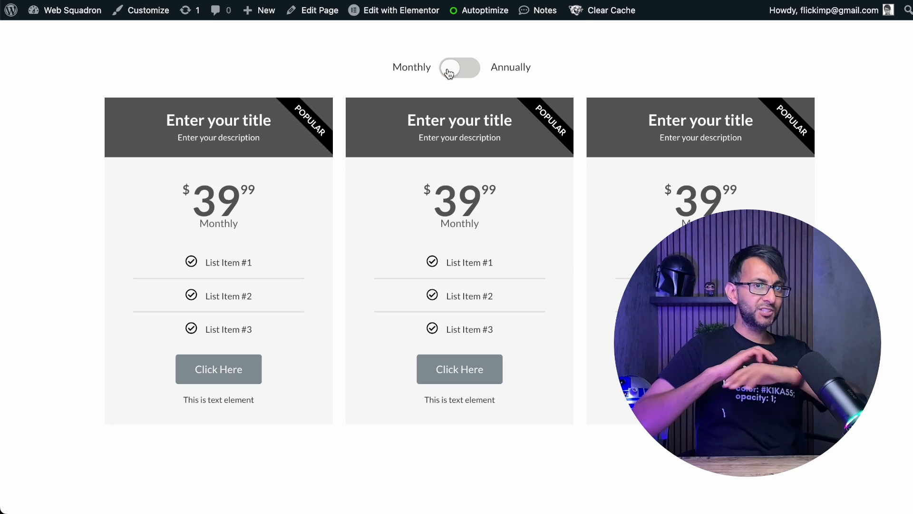